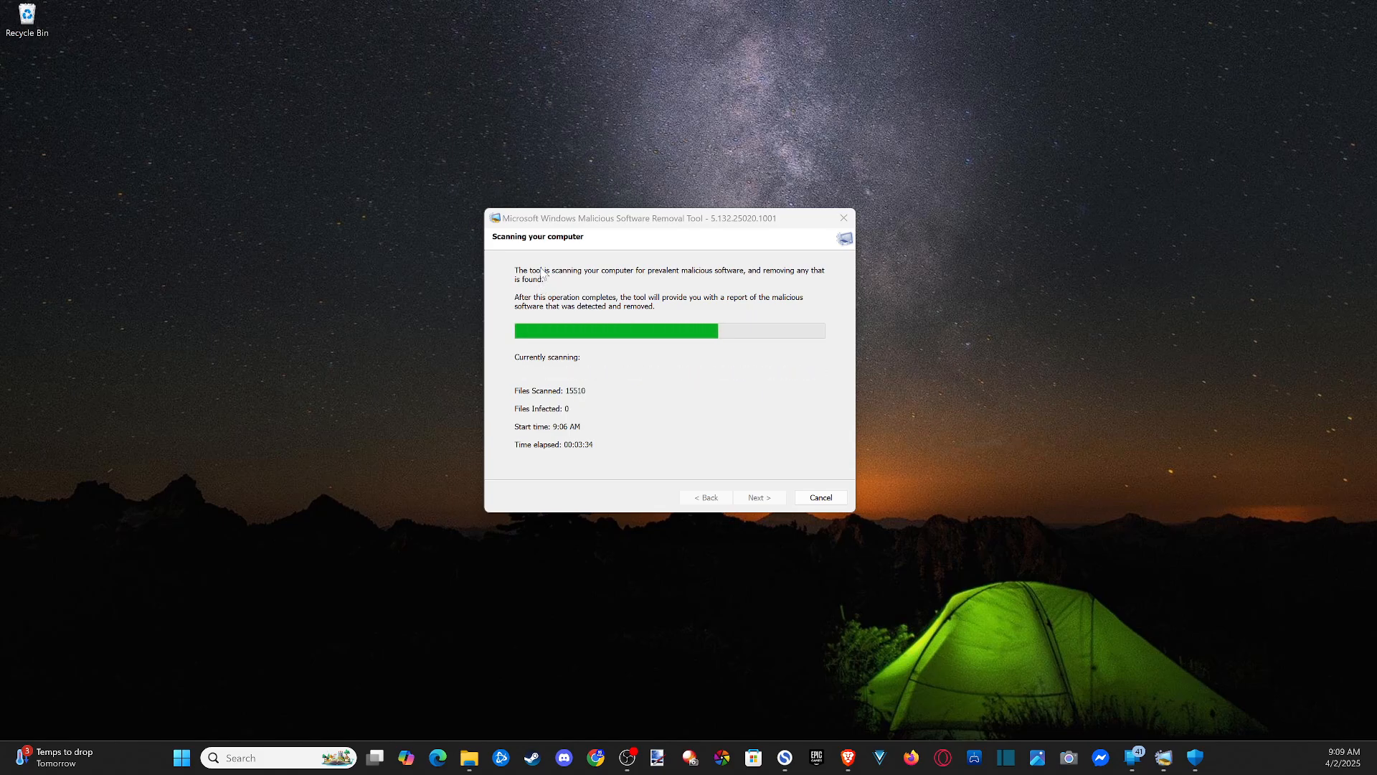
mouse_move(427, 188)
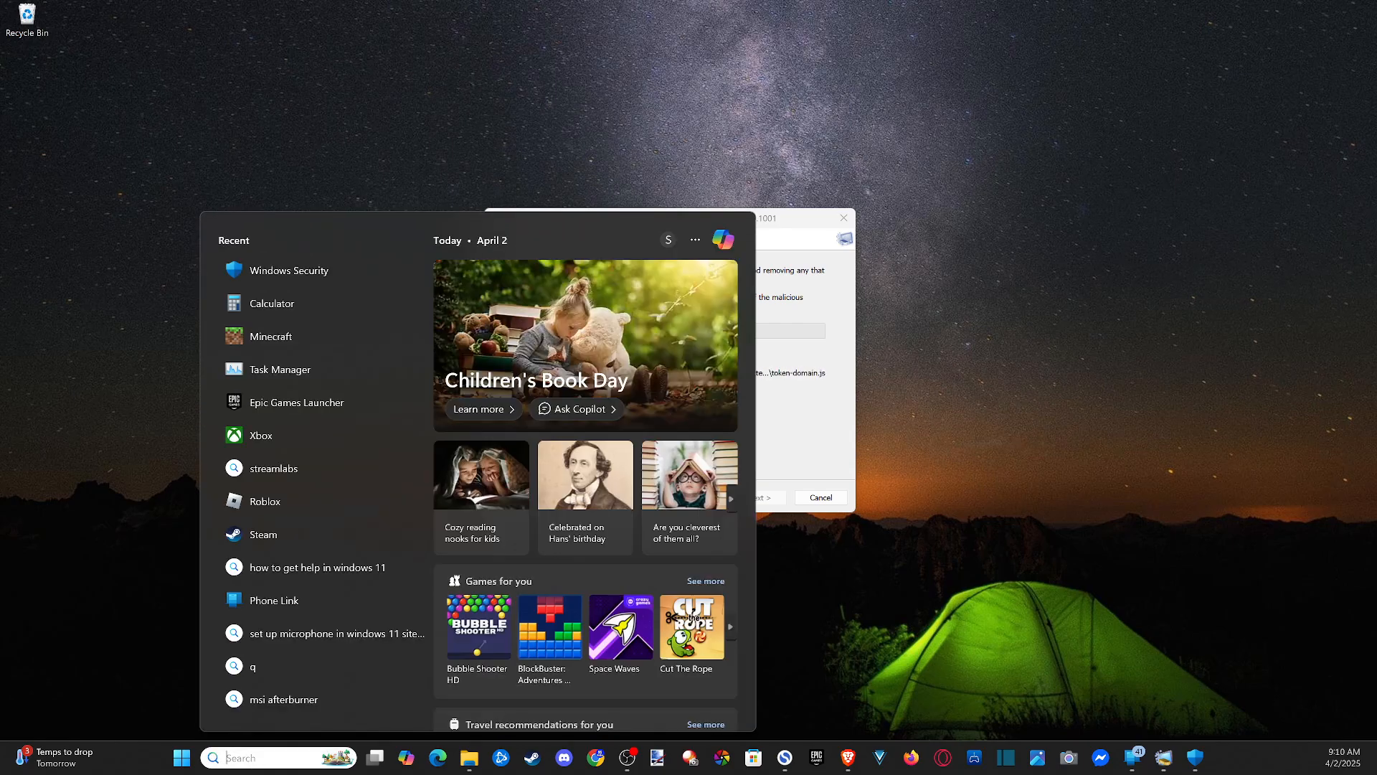
- Launch MRT, advance to Scan type, then view the finished scan's results
text(MRT)
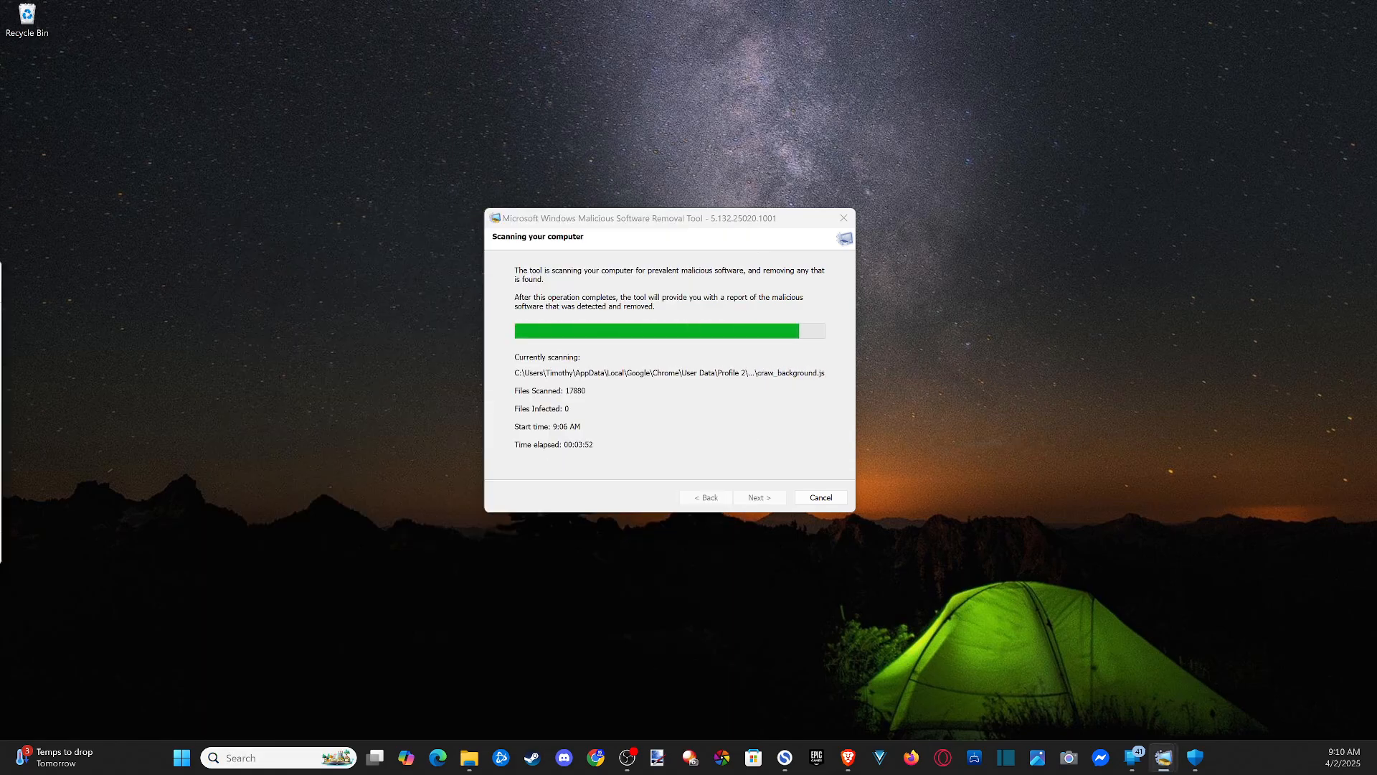
click(705, 497)
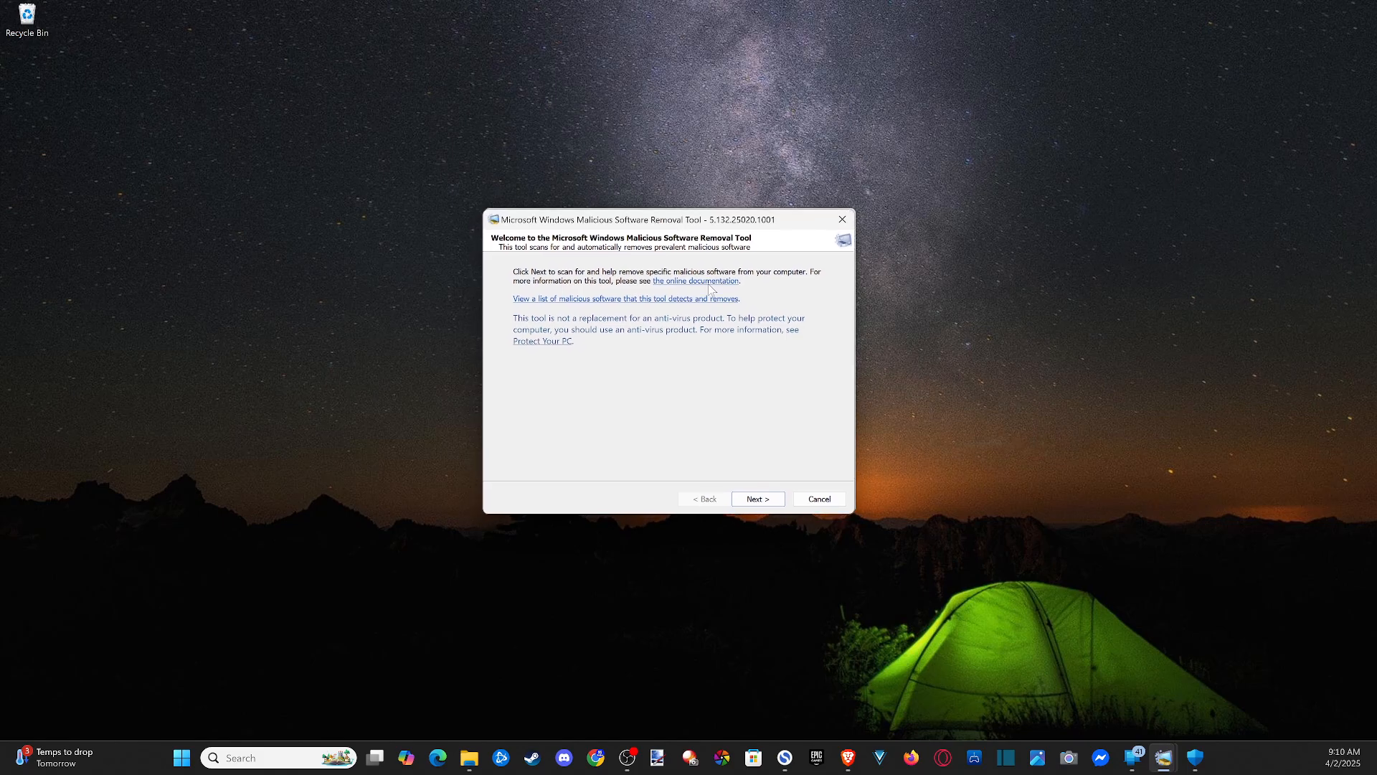
click(756, 498)
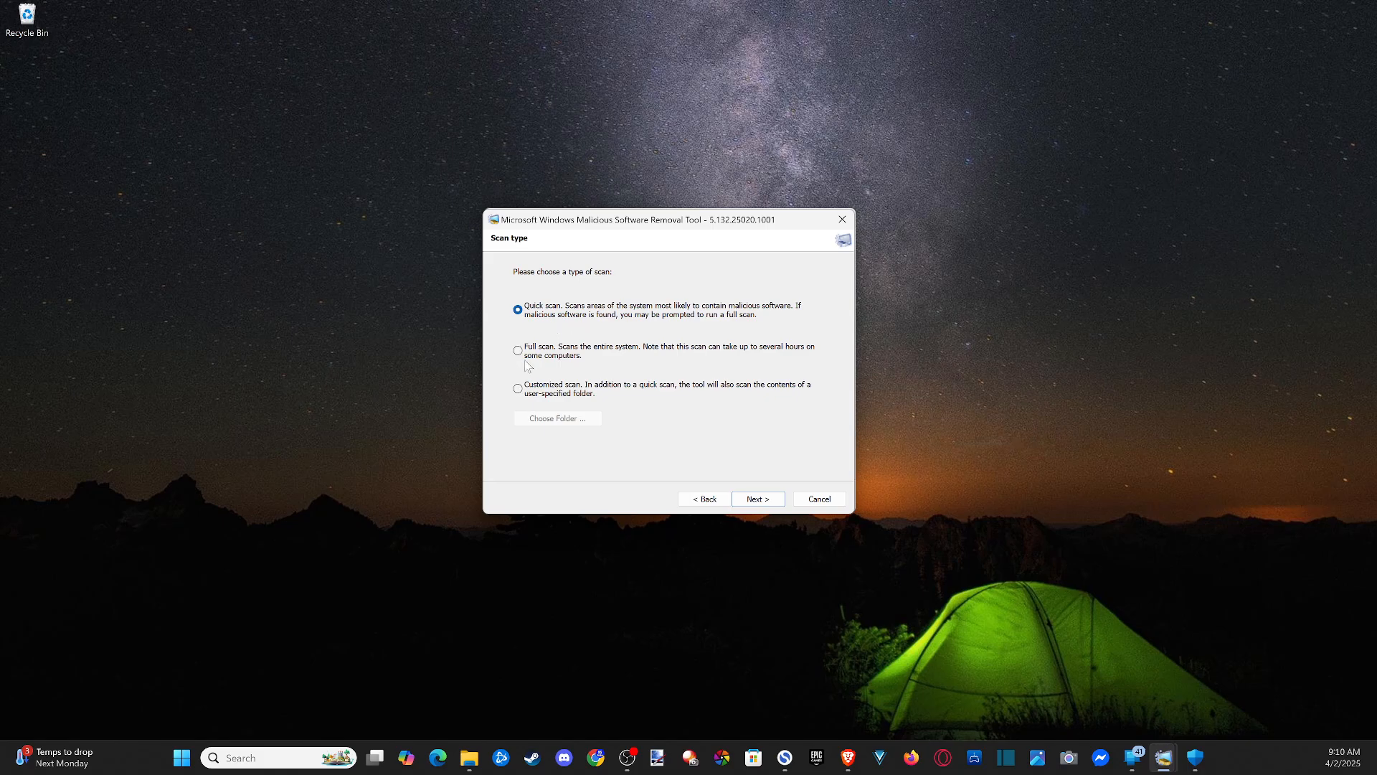
mouse_move(553, 425)
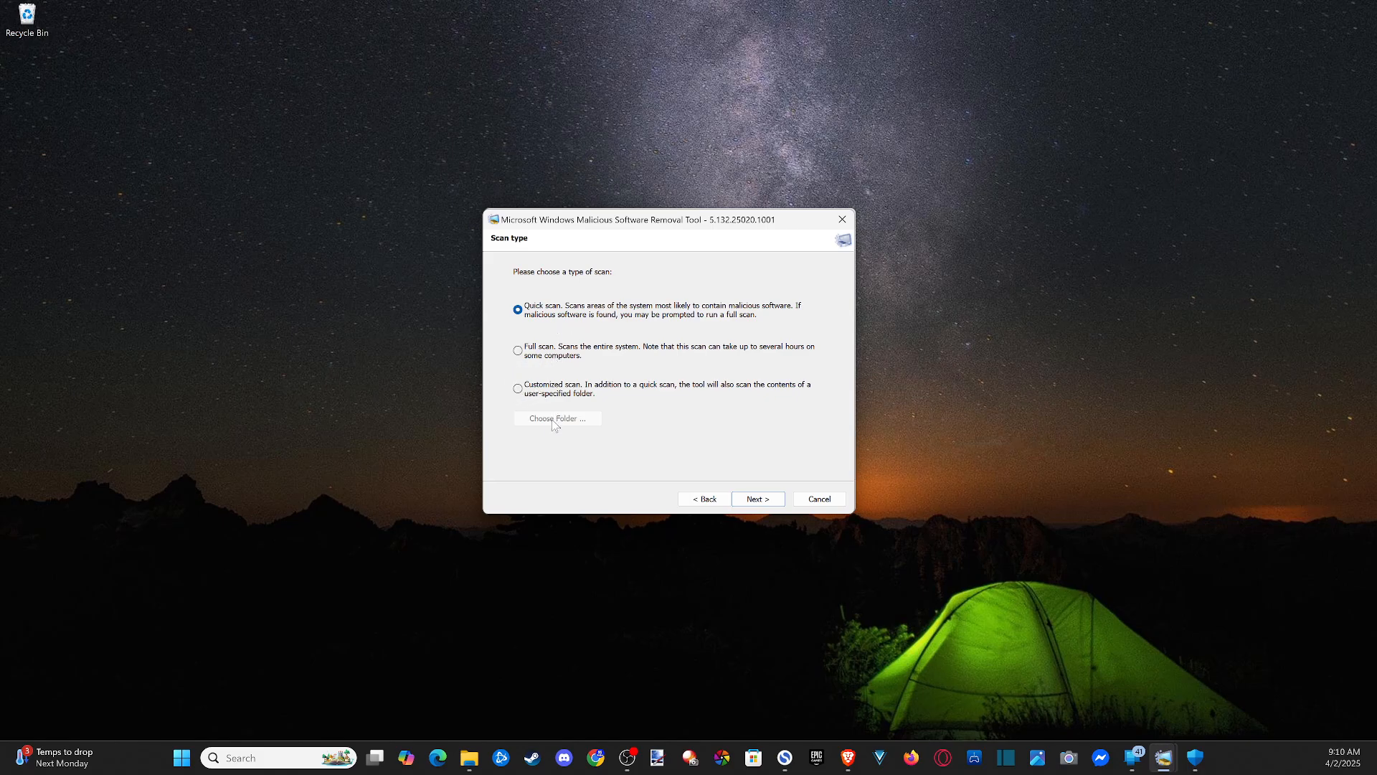
mouse_move(646, 469)
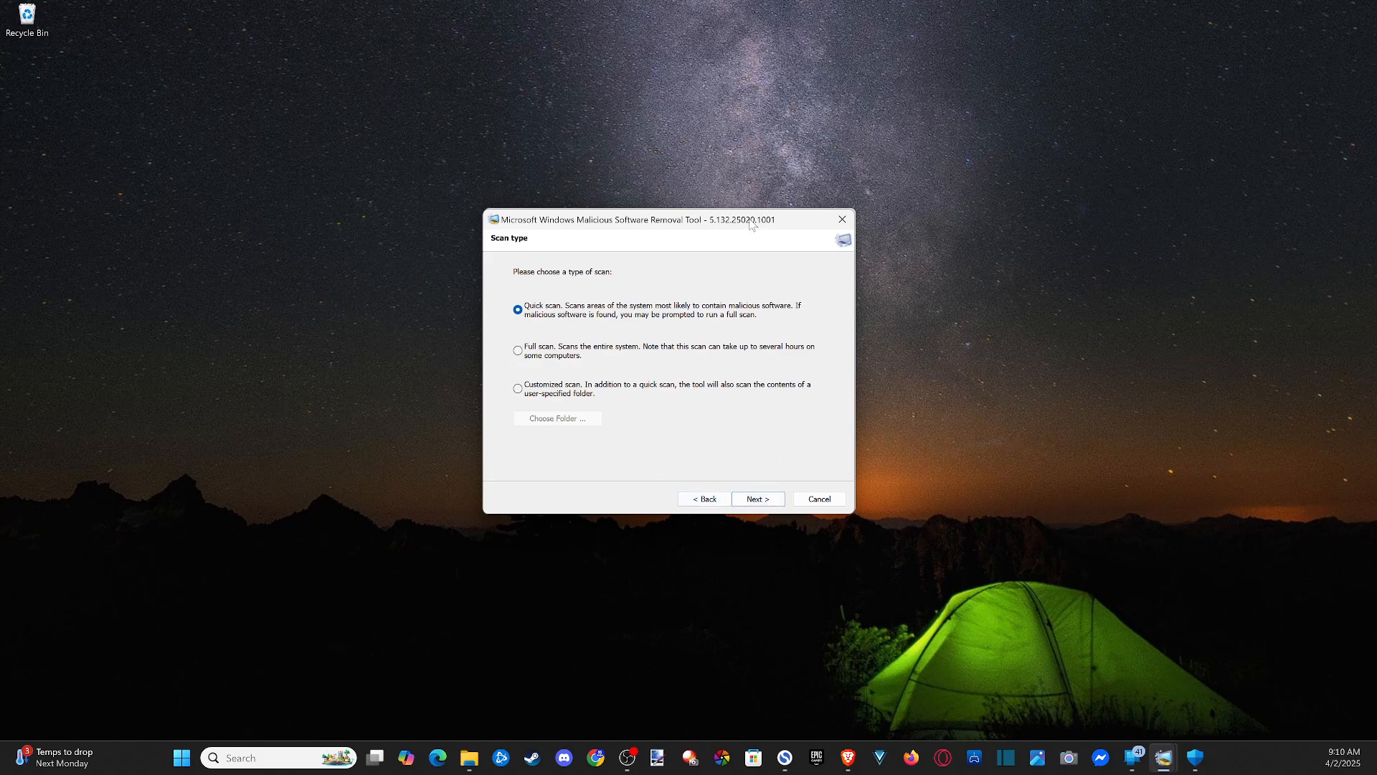
click(756, 498)
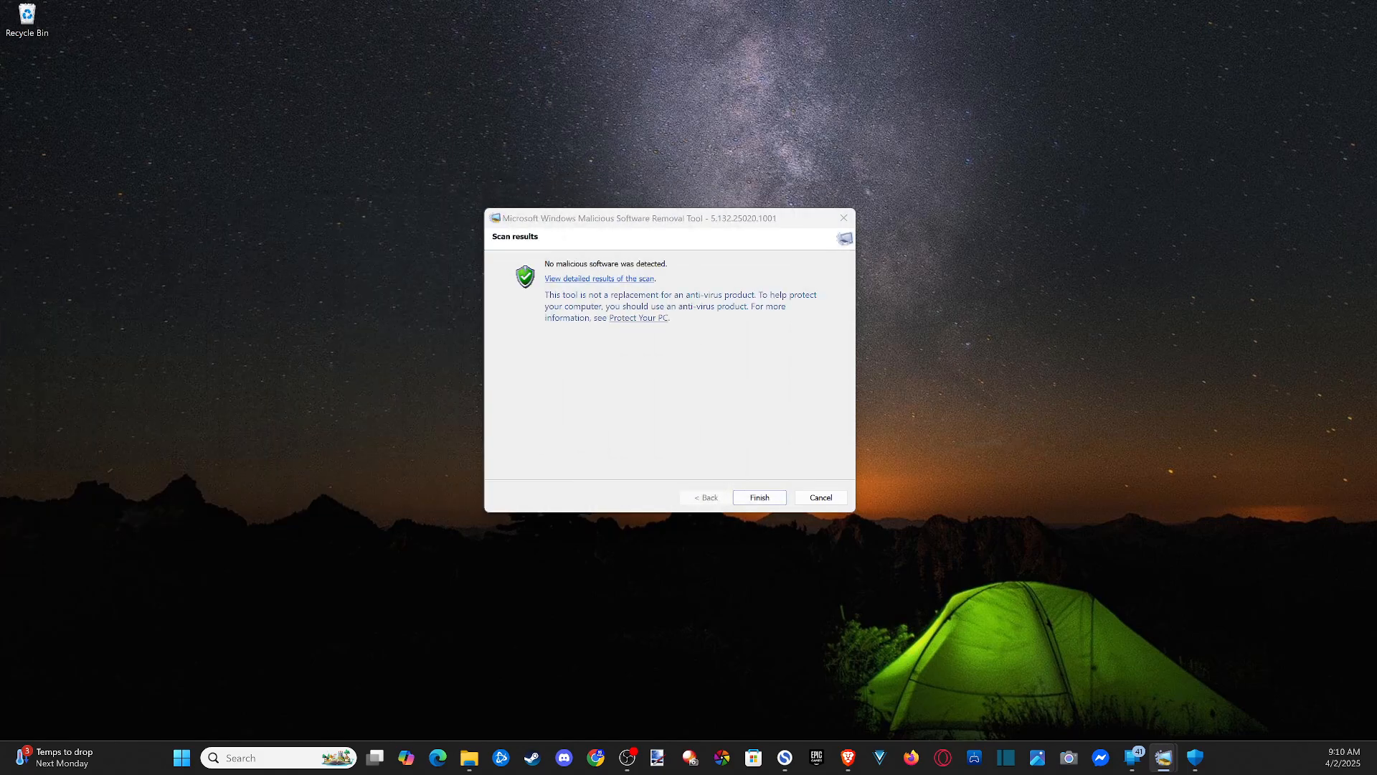
mouse_move(513, 244)
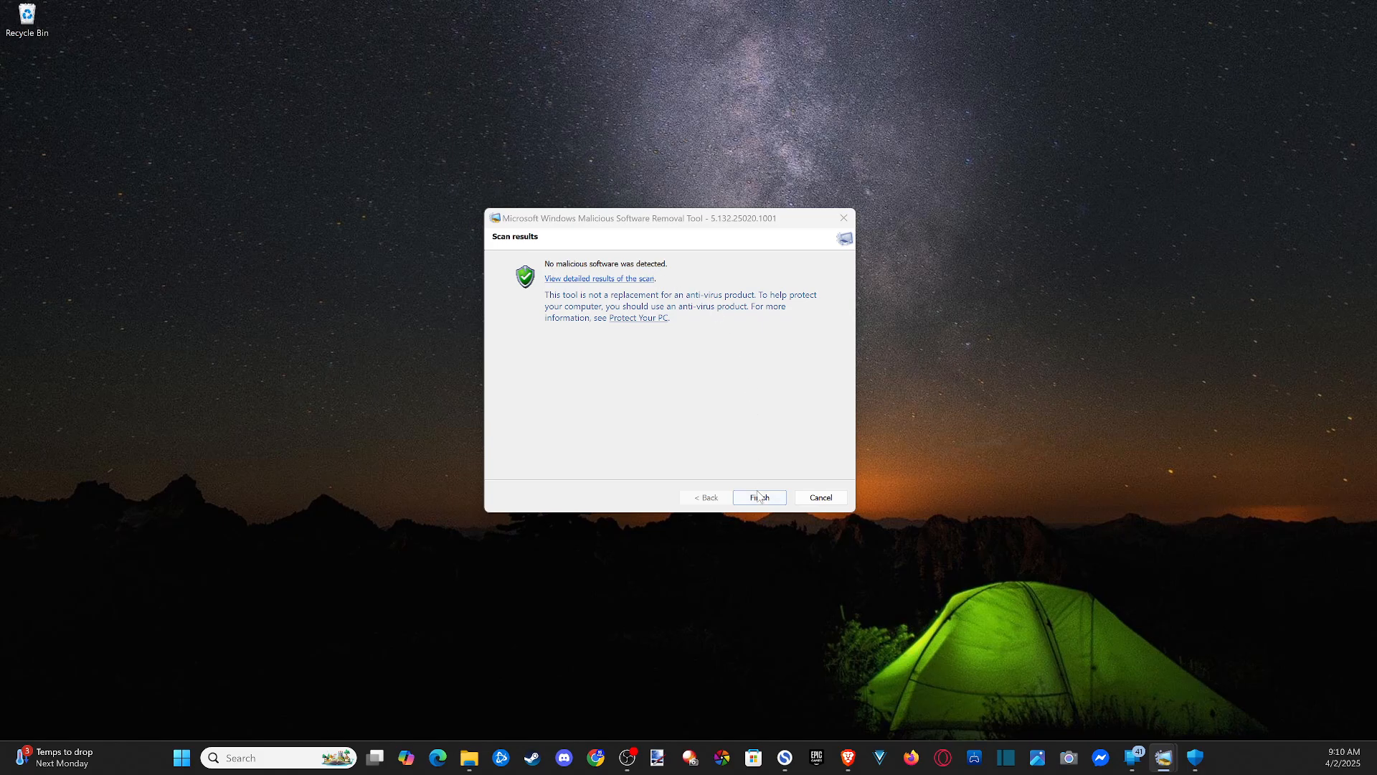
mouse_move(767, 506)
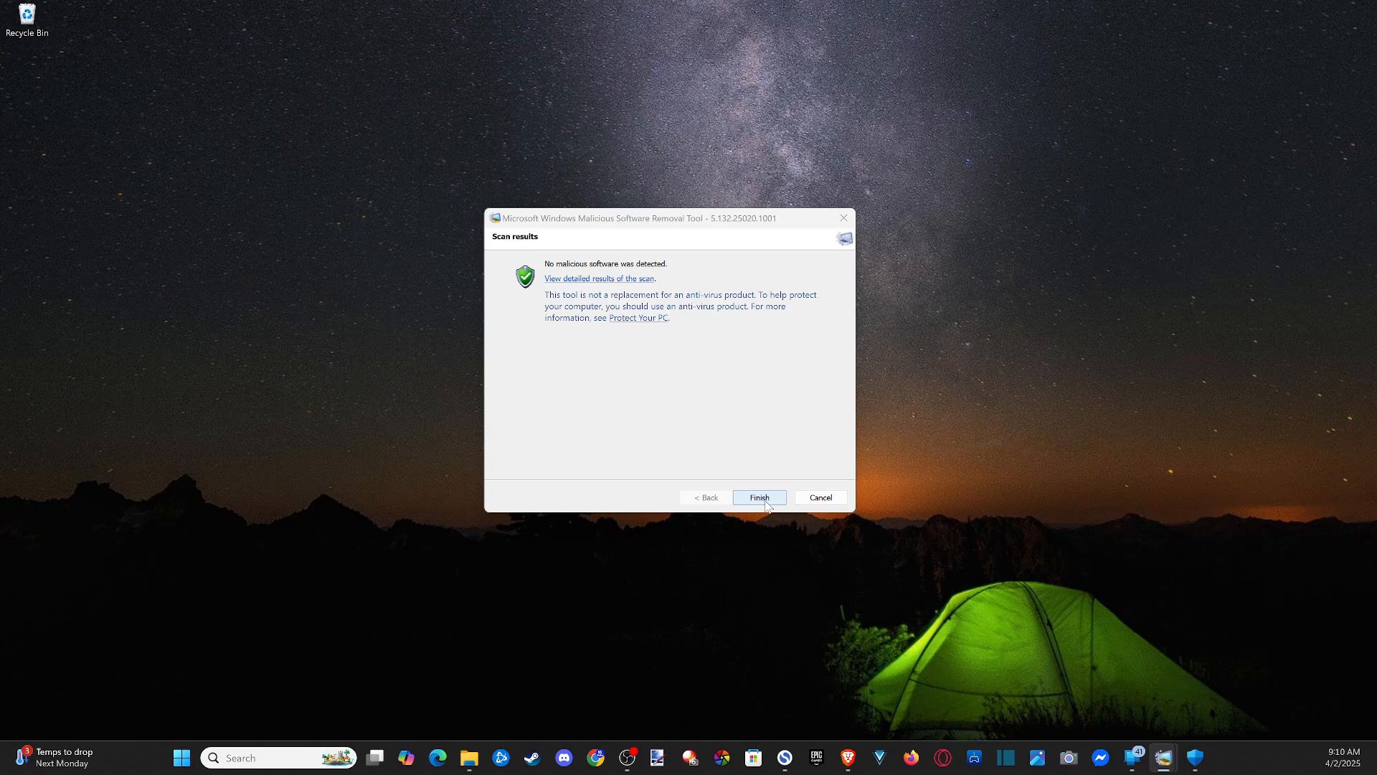
- Finish and close the removal tool after the no-threats result
click(757, 497)
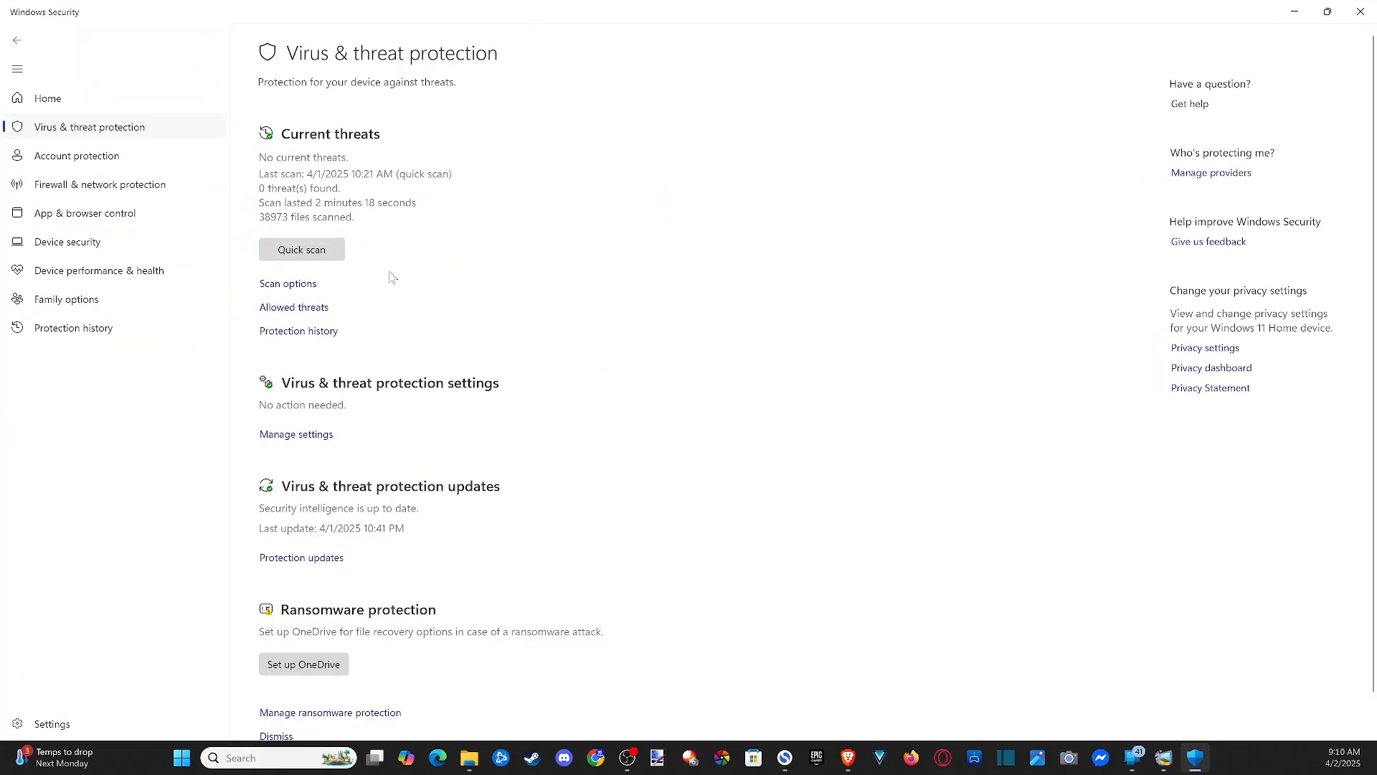
mouse_move(59, 134)
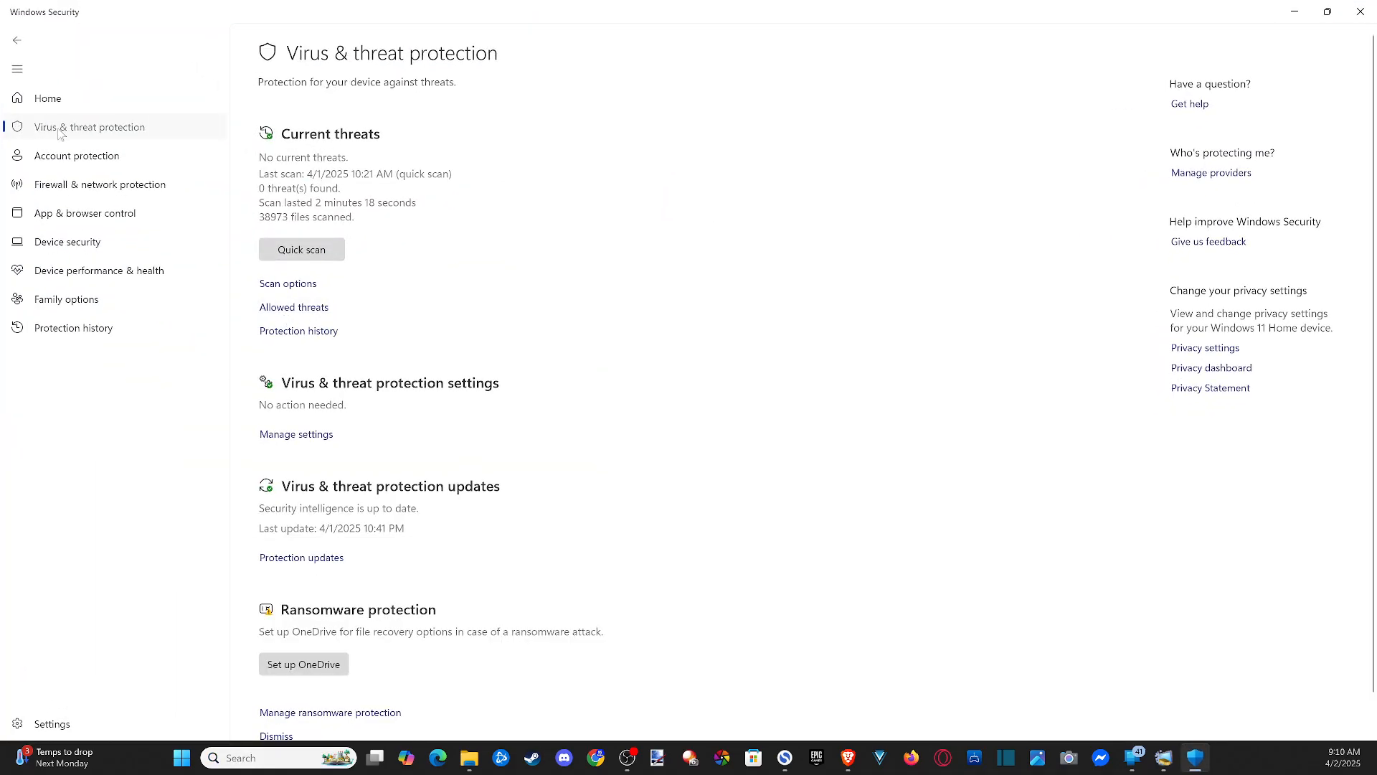
- Navigate via Home and Virus & threat protection to the Scan options page
click(48, 98)
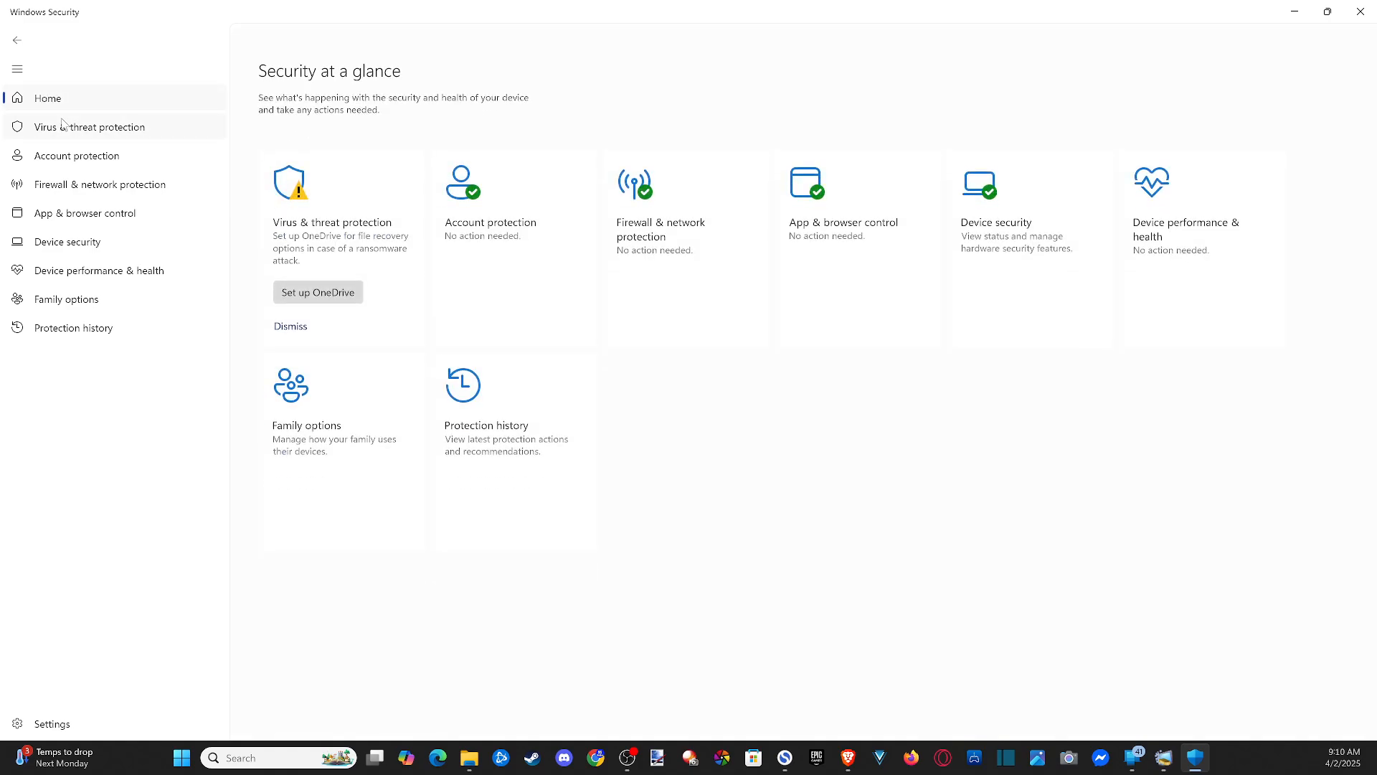
click(89, 127)
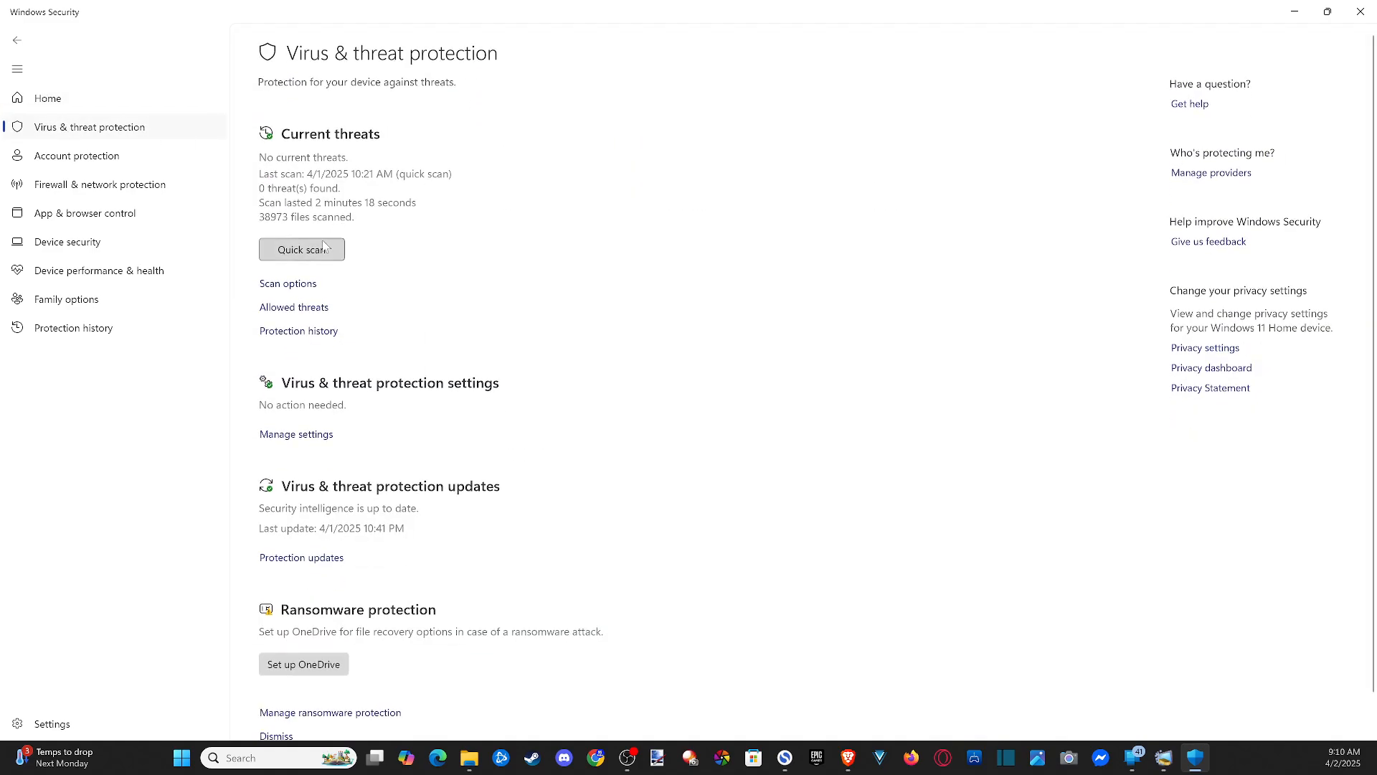
click(287, 283)
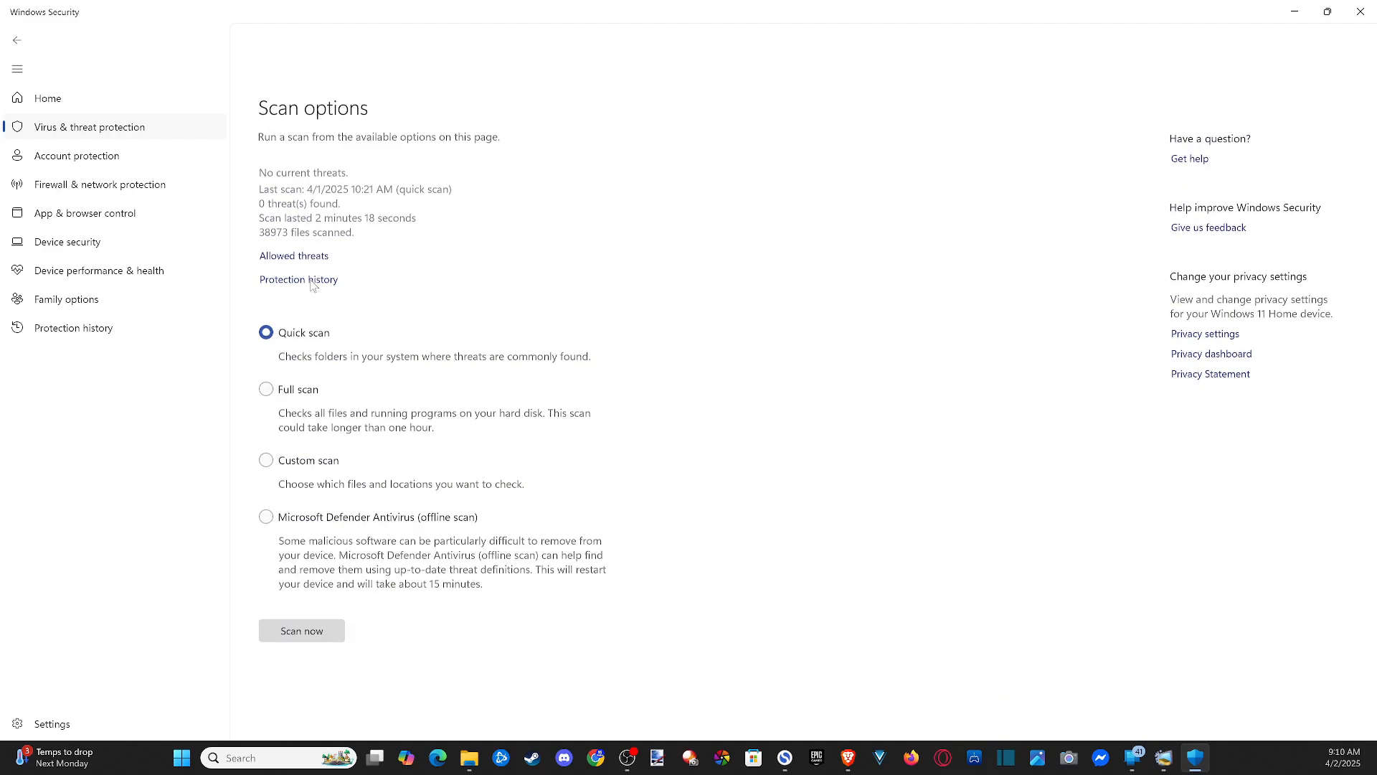
- Scroll up on the Scan options page
scroll(up, 3)
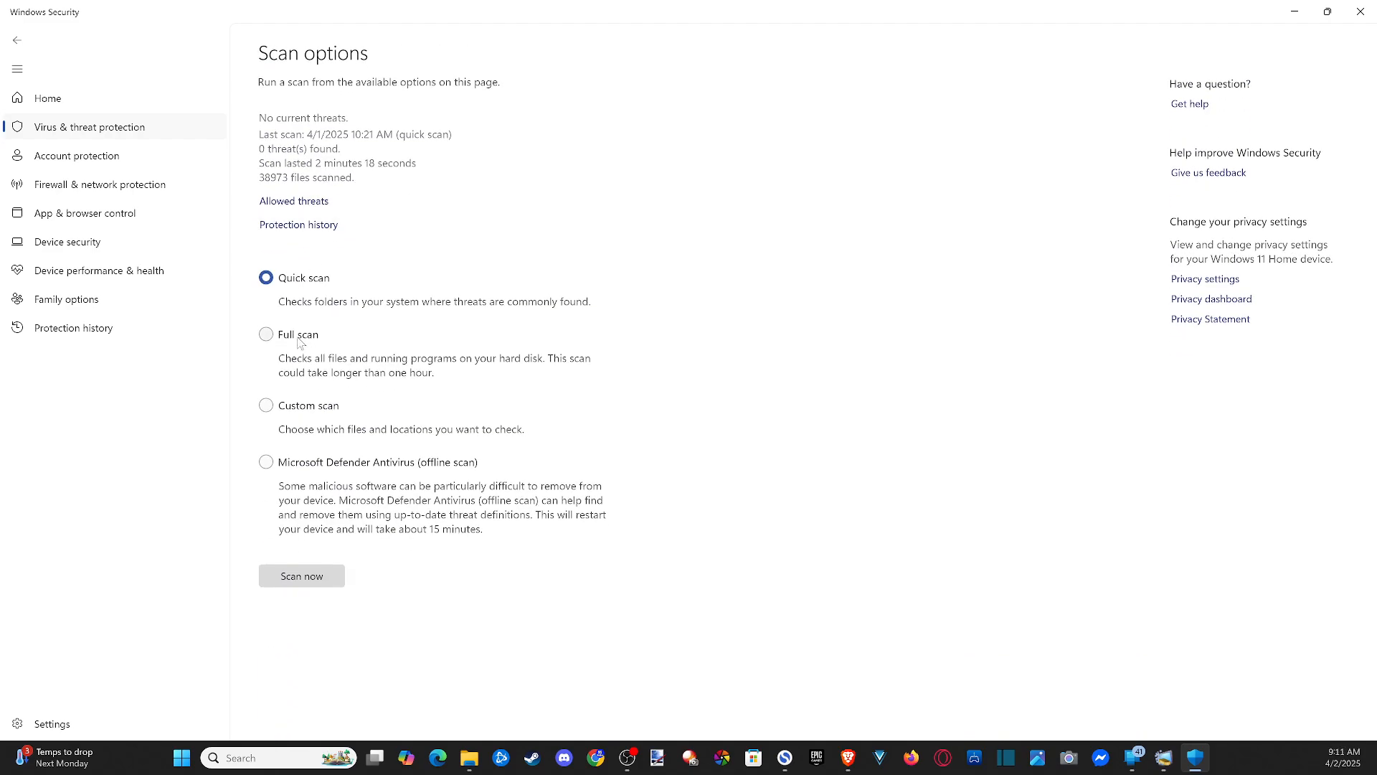
mouse_move(310, 393)
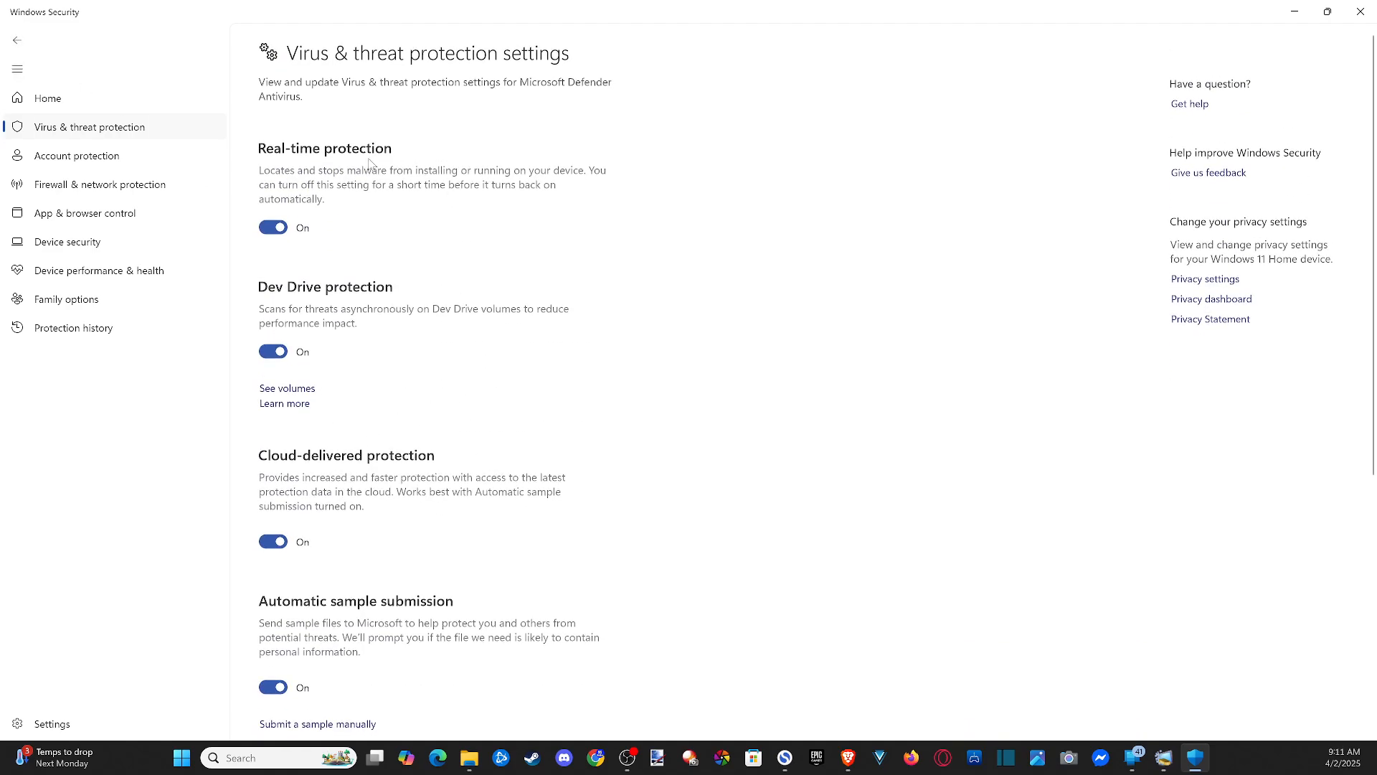
mouse_move(341, 185)
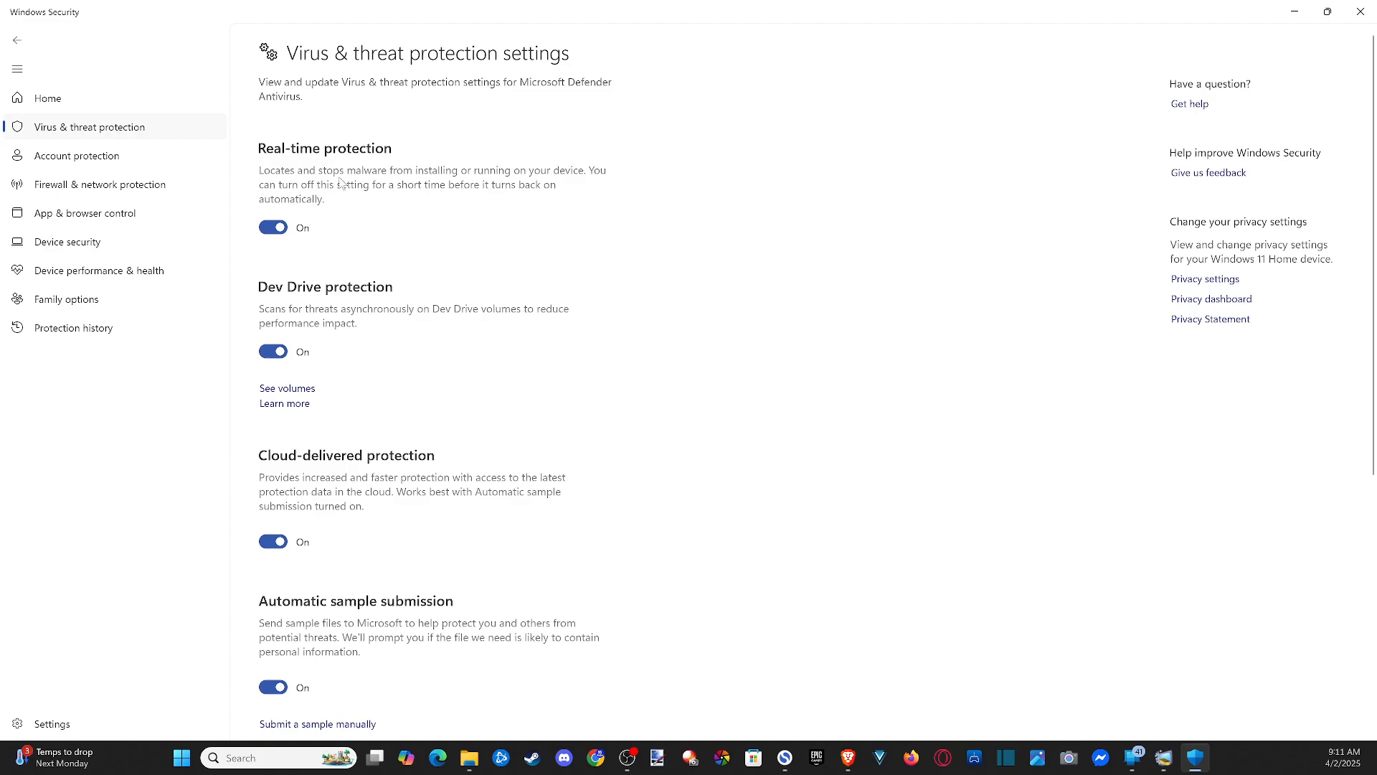
mouse_move(380, 191)
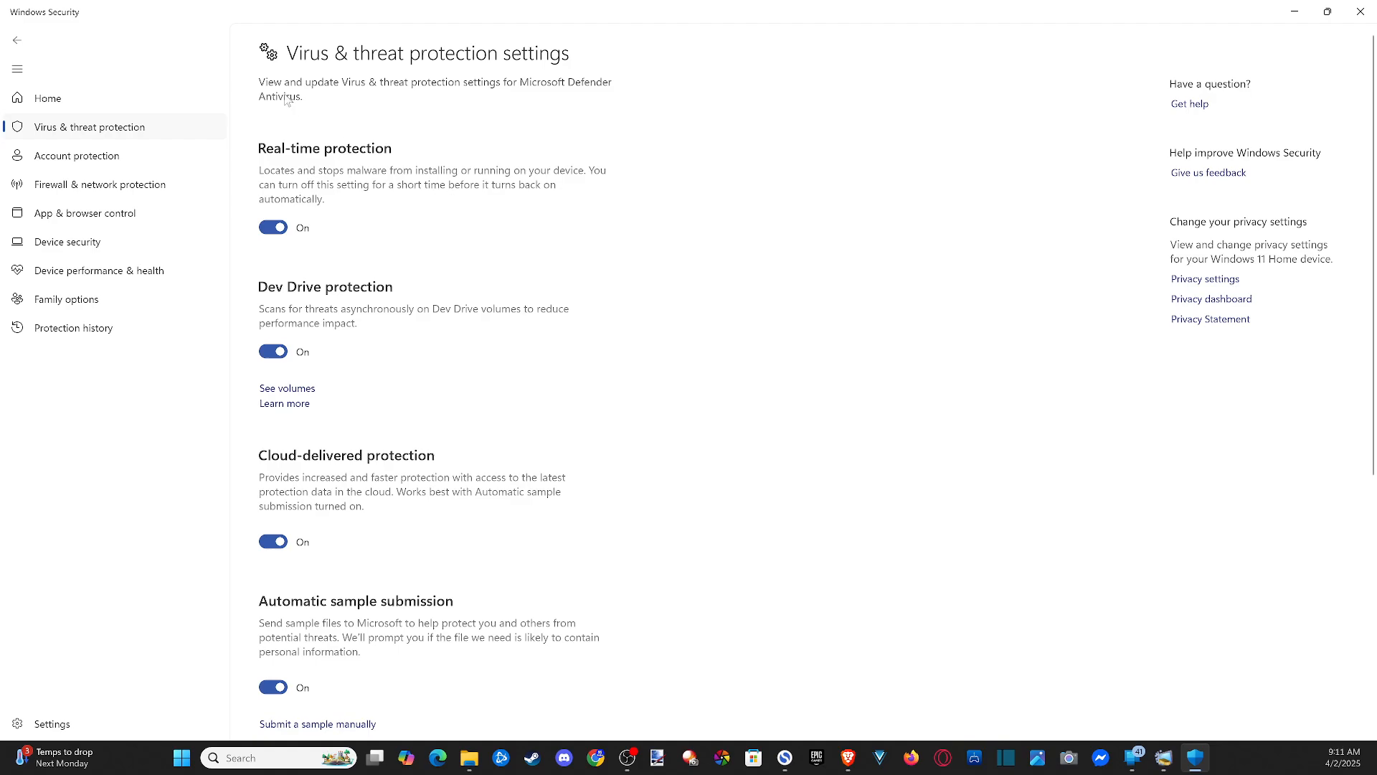
- Go back to Virus & threat protection and start a quick scan
click(16, 40)
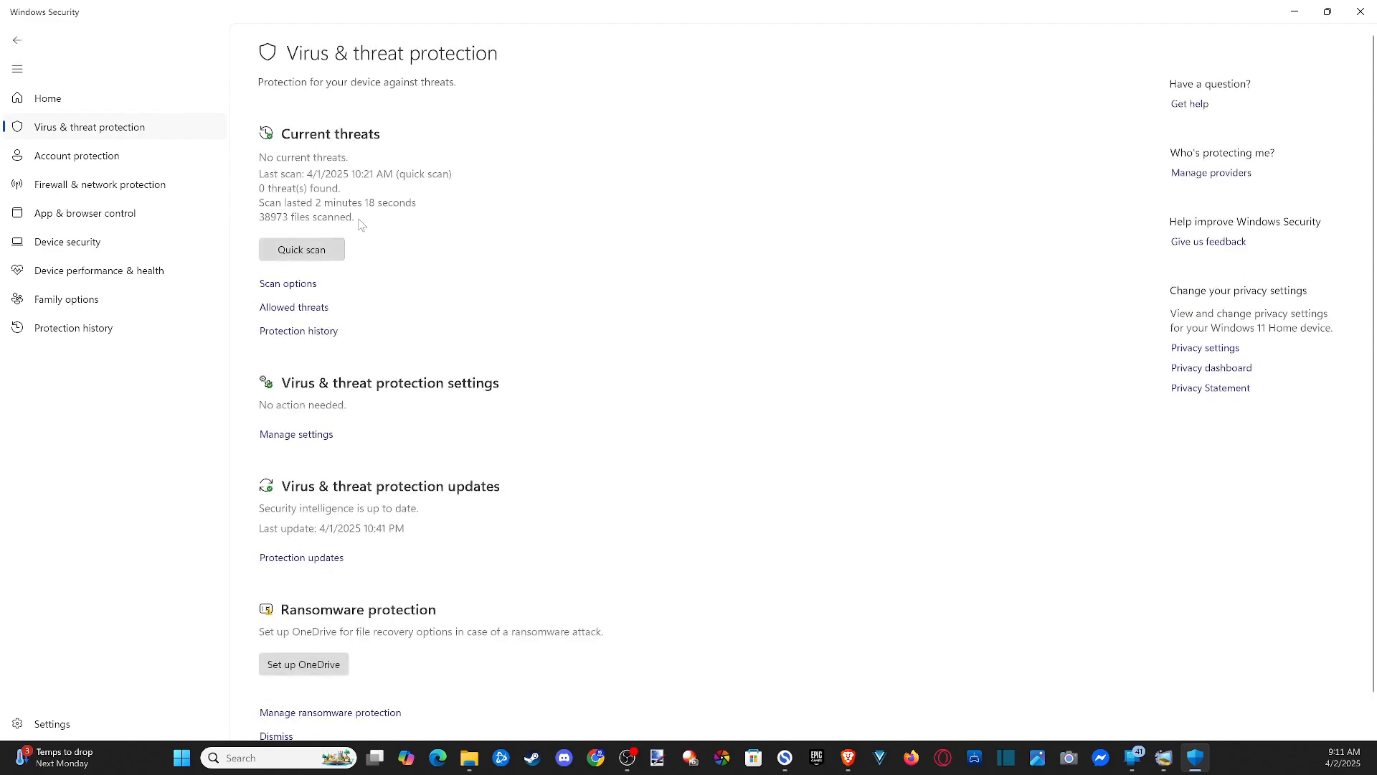
mouse_move(301, 249)
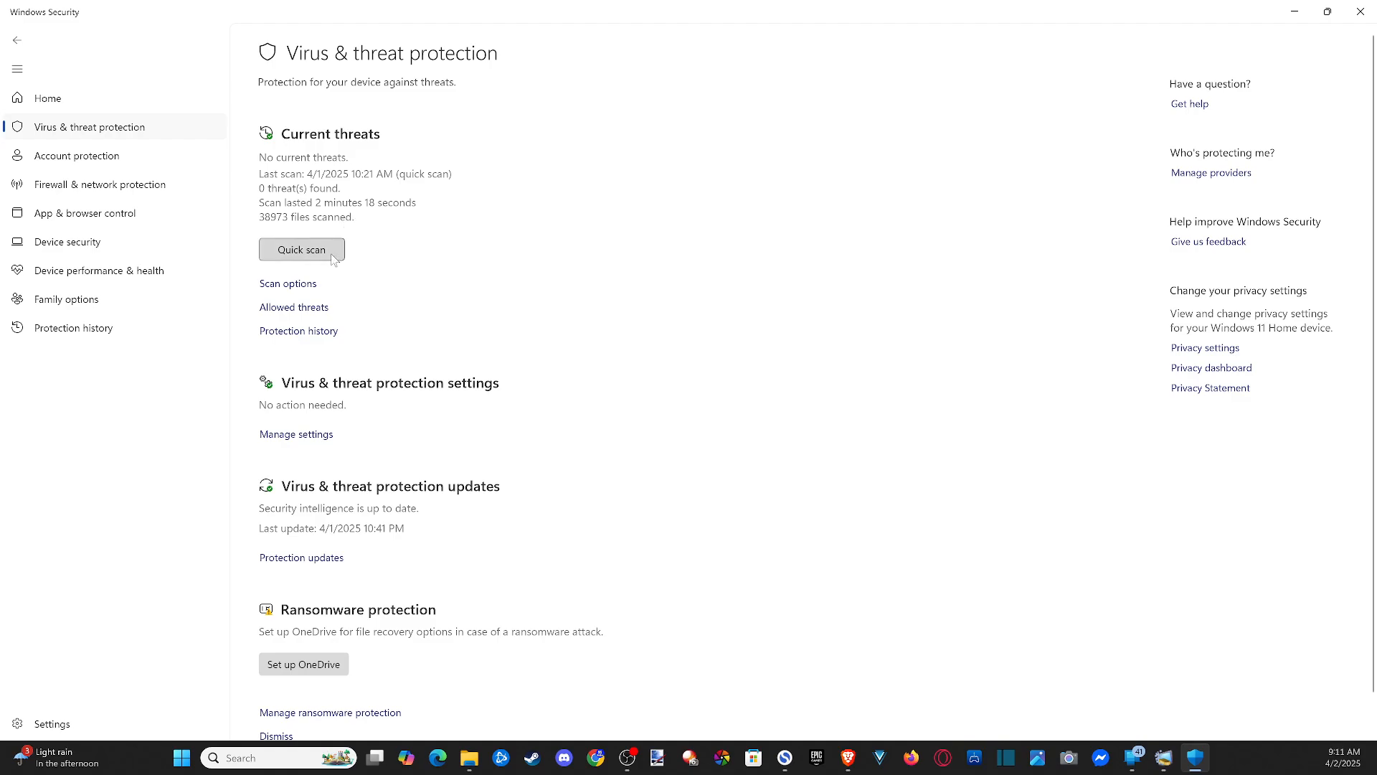
click(302, 250)
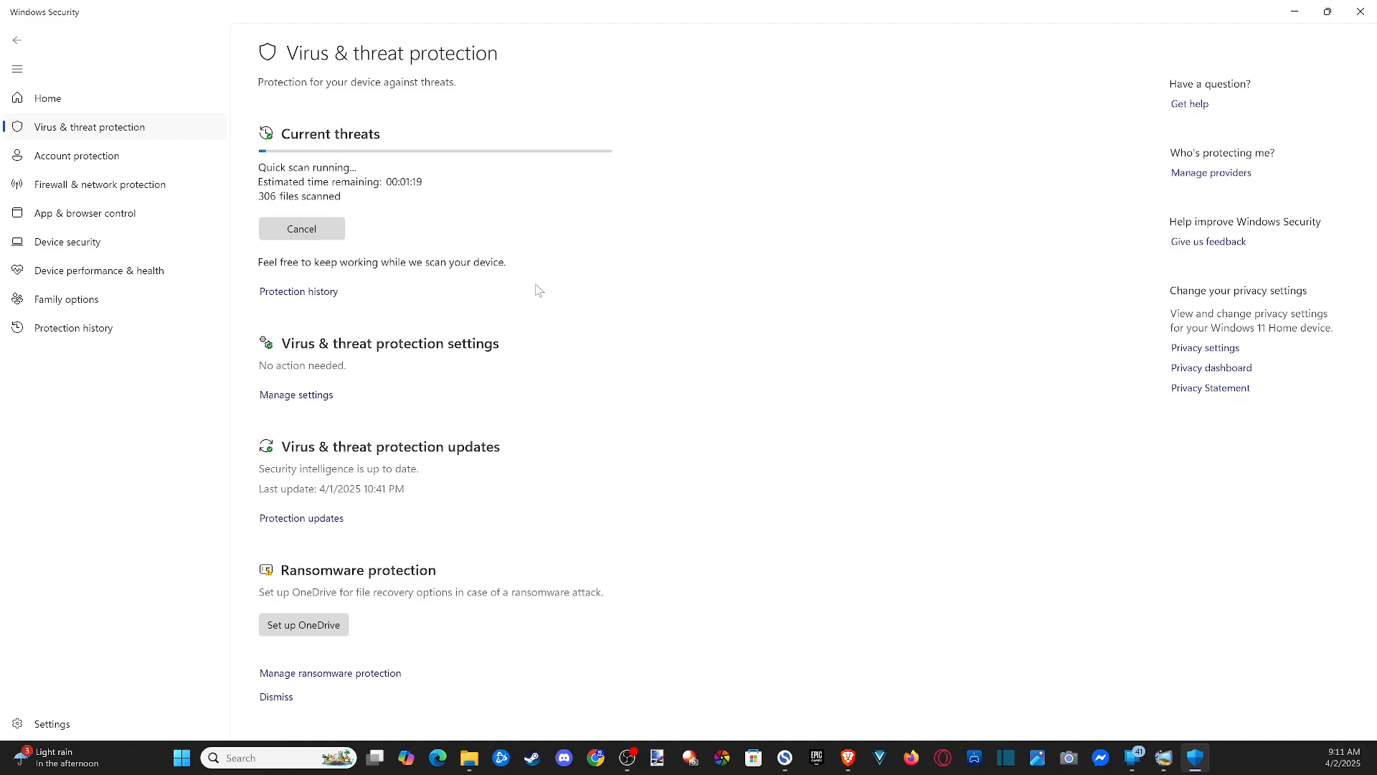